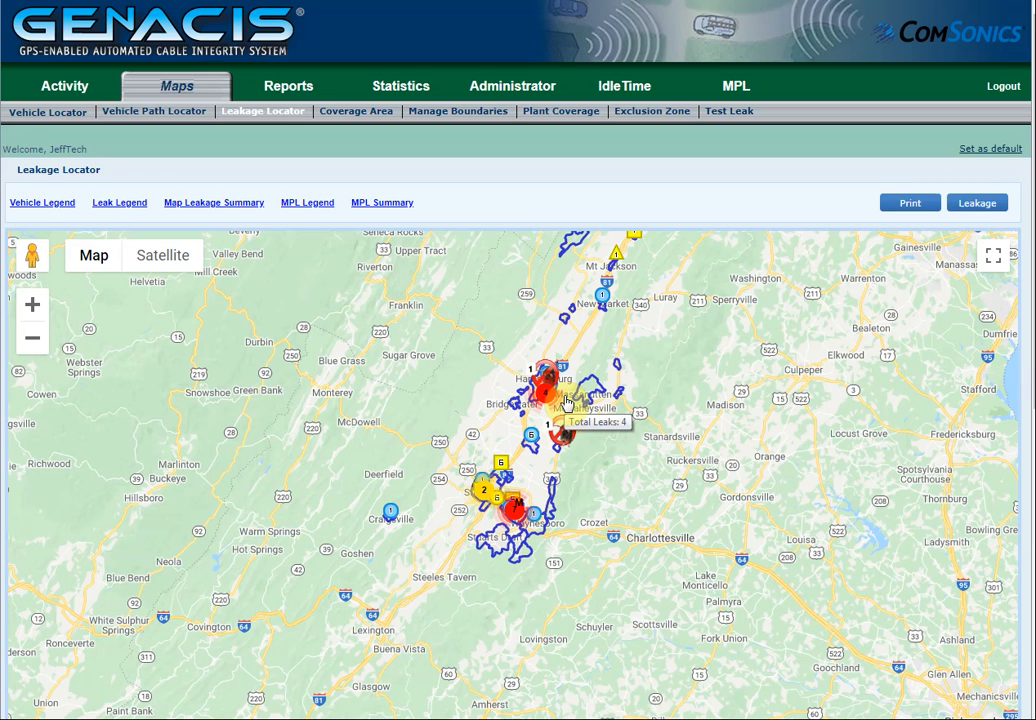
pyautogui.moveTo(504, 128)
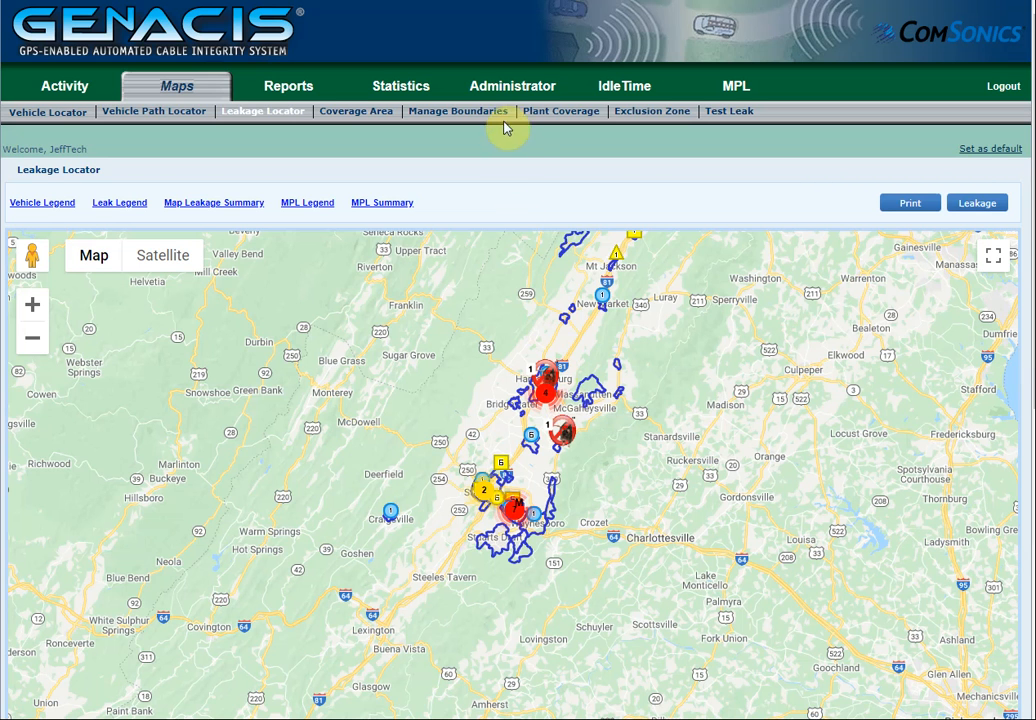
# - Reach the Technician Details list through Administrator > Manage Technicians
pyautogui.click(512, 84)
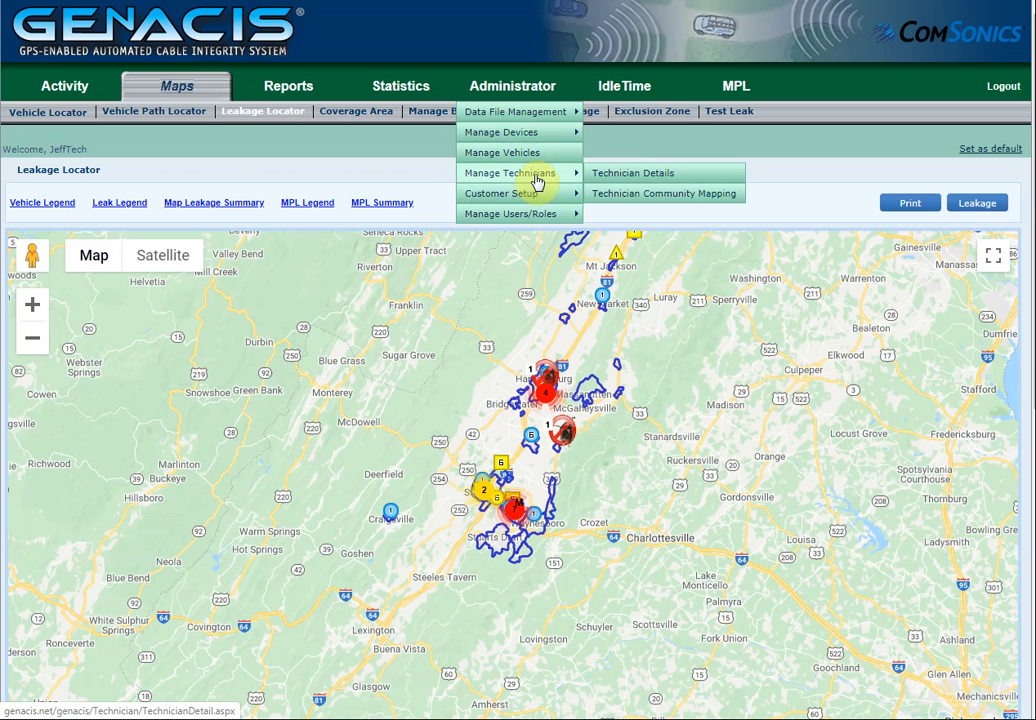
pyautogui.moveTo(632, 172)
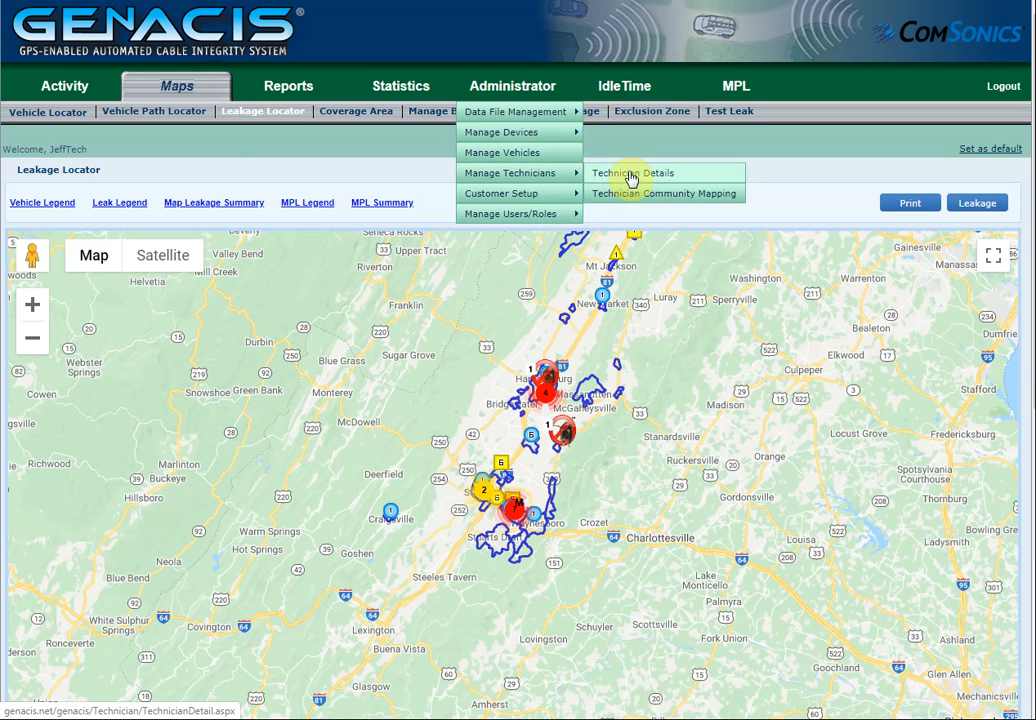
pyautogui.click(630, 172)
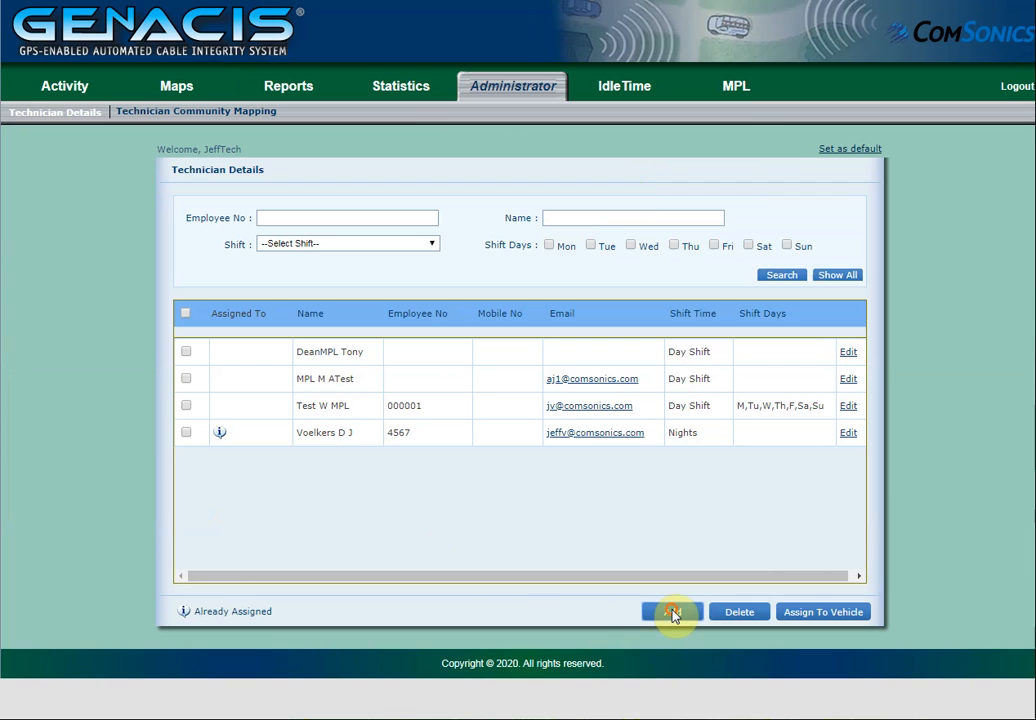
# - Add a technician Joe A Smith, initials JAS, emp no 876, cell number and comsonics email
pyautogui.click(672, 612)
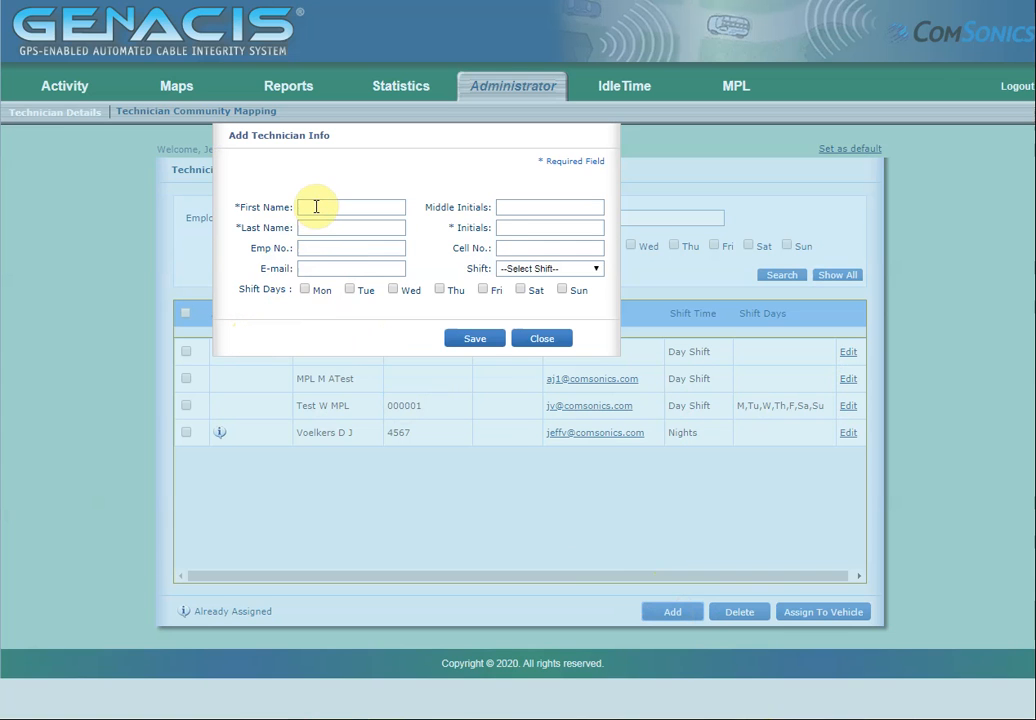
pyautogui.write('Joe')
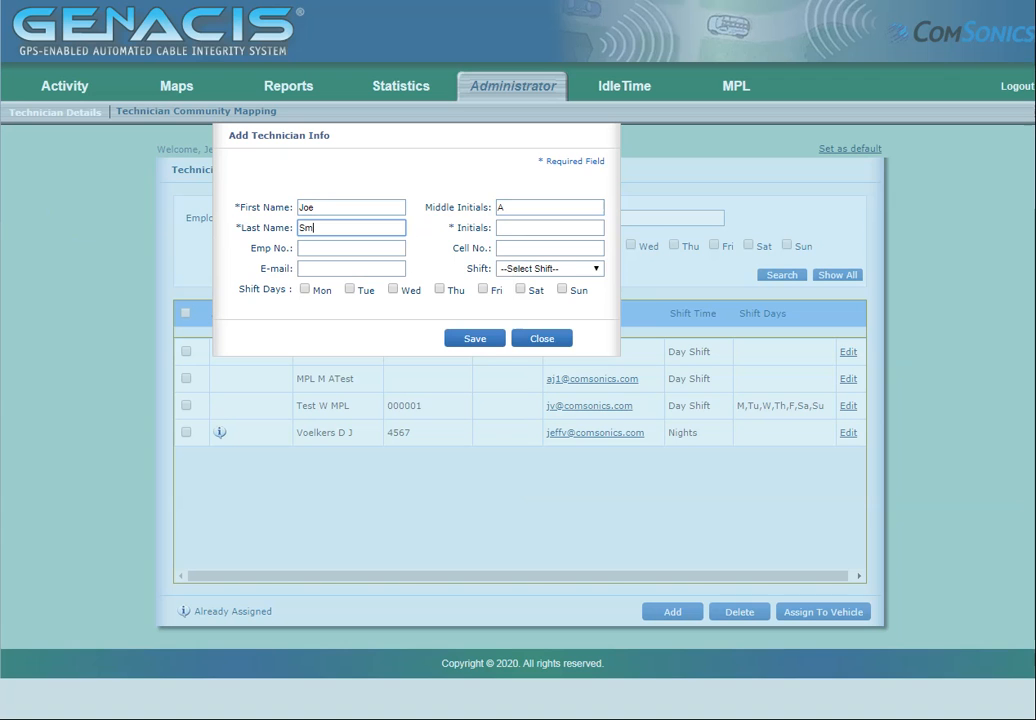
pyautogui.write('JAS')
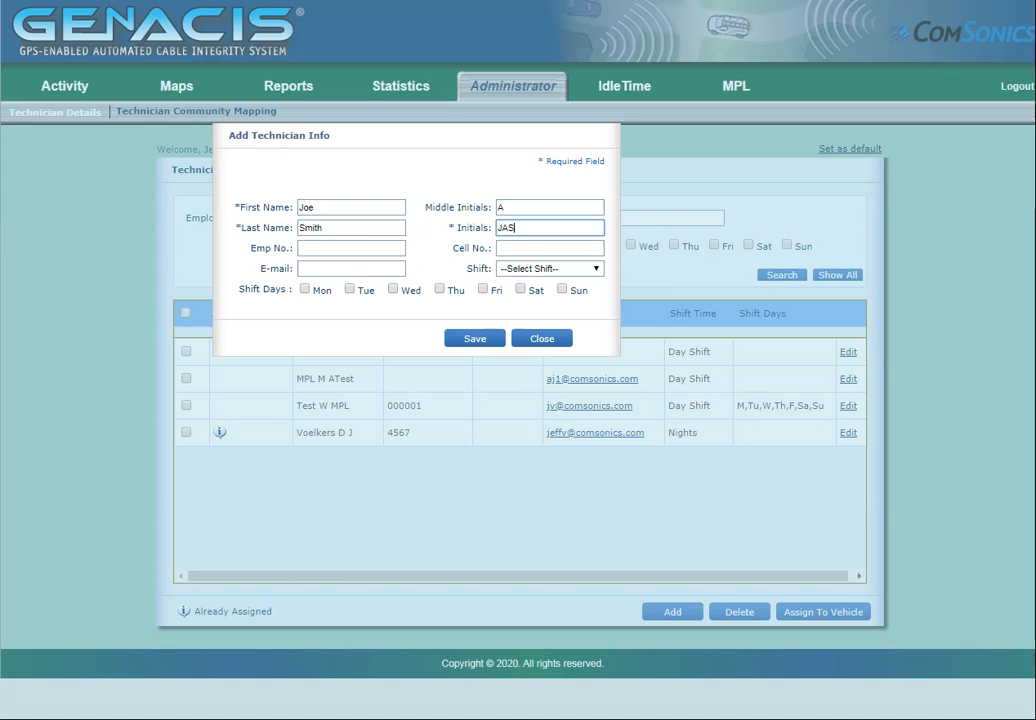
pyautogui.write('87654')
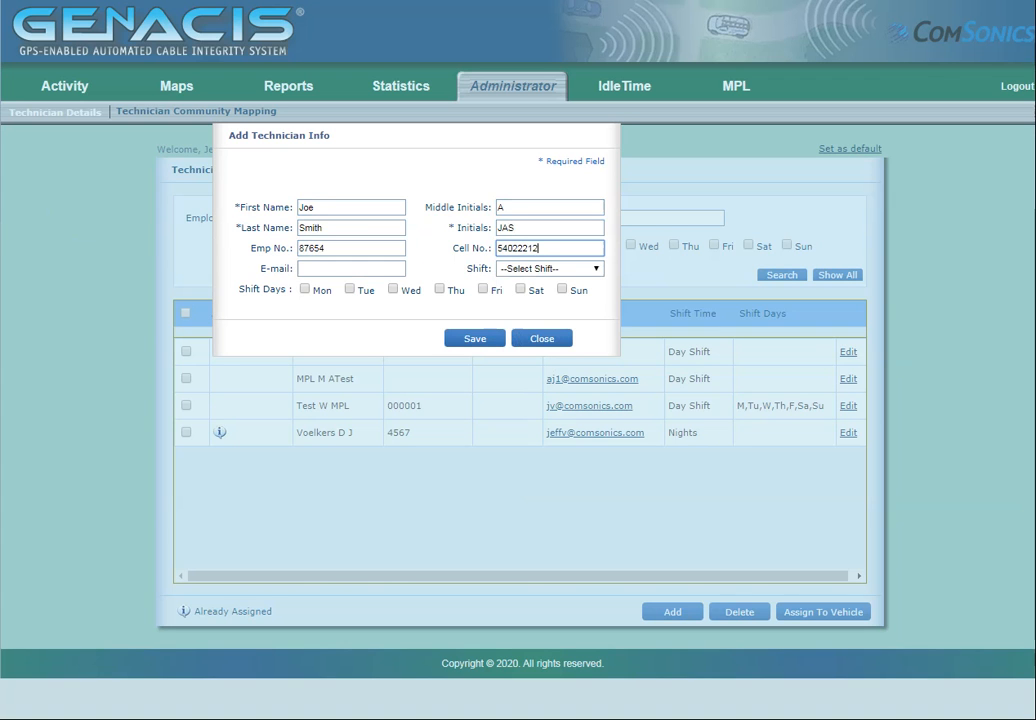
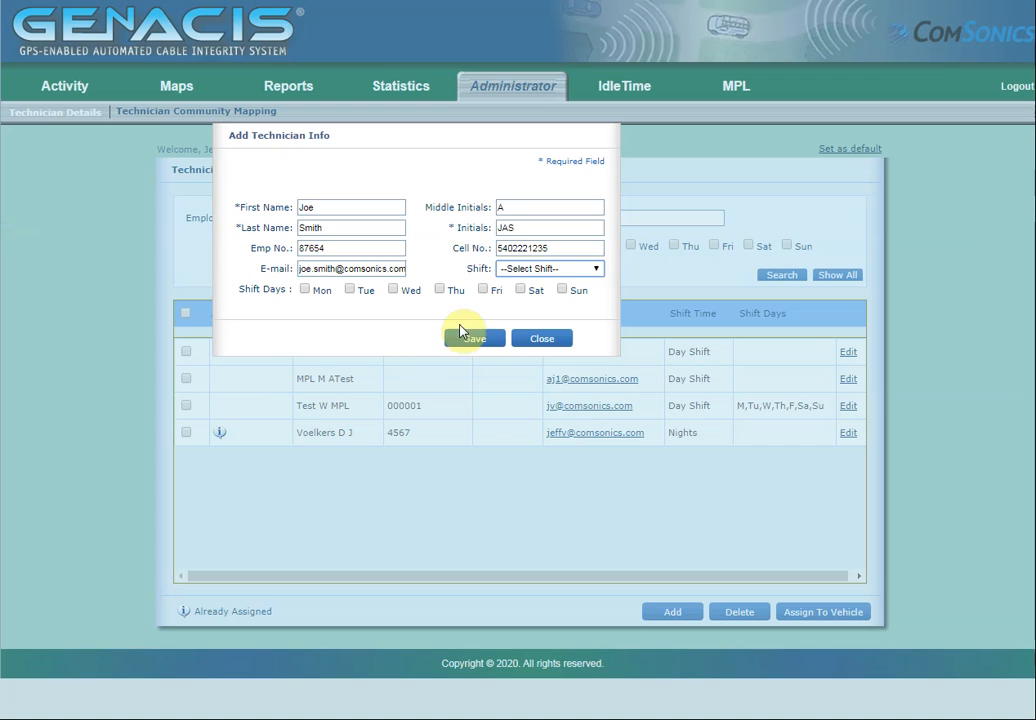
# - Assign Day Shift with Wednesday through Sunday as shift days
pyautogui.click(548, 268)
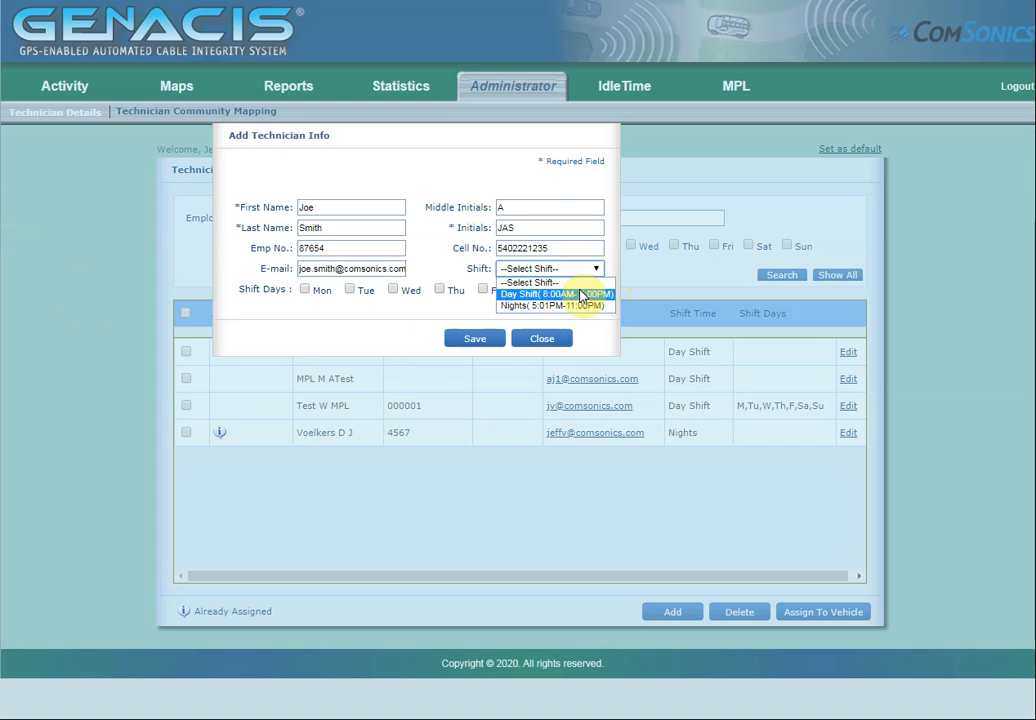
pyautogui.click(552, 292)
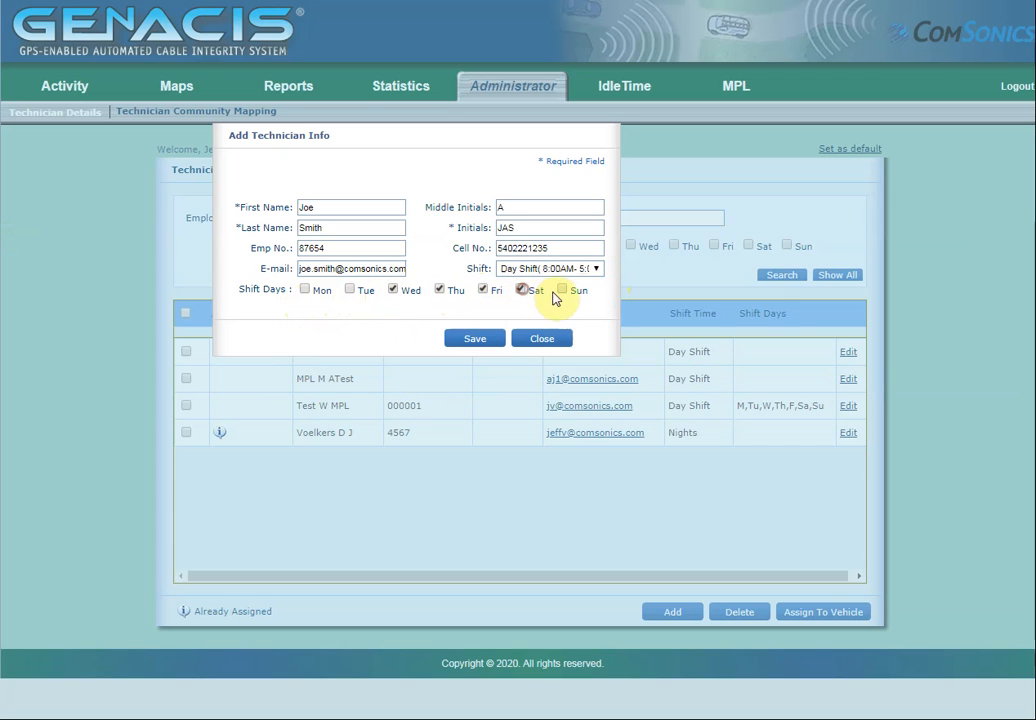
pyautogui.click(562, 288)
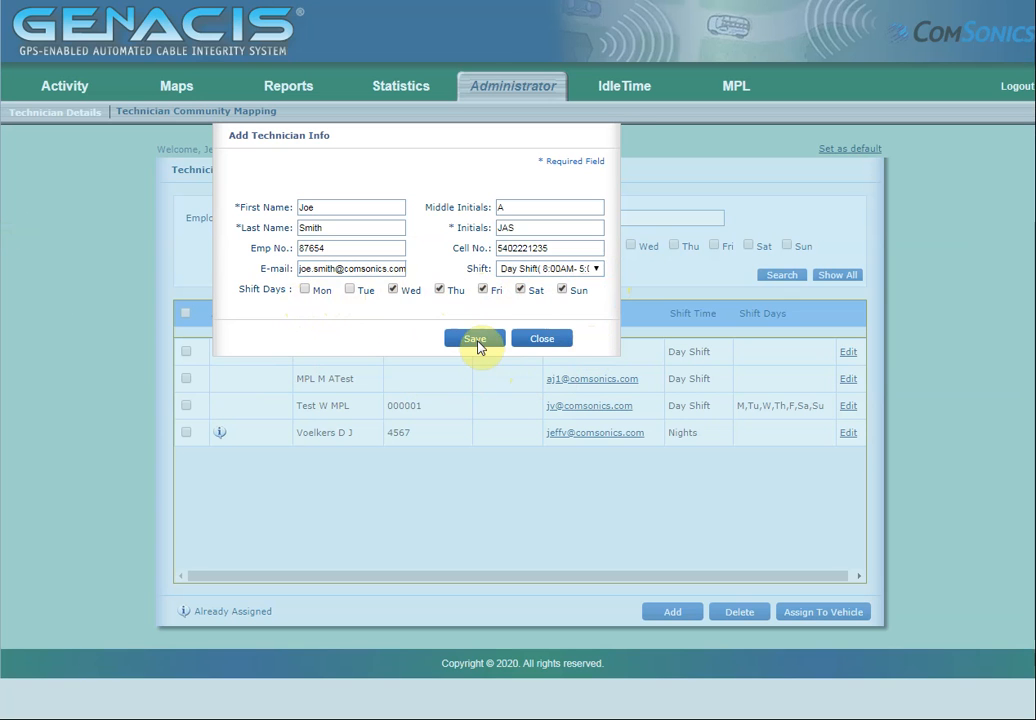
# - Save the new technician, bringing up the Create User question
pyautogui.click(474, 340)
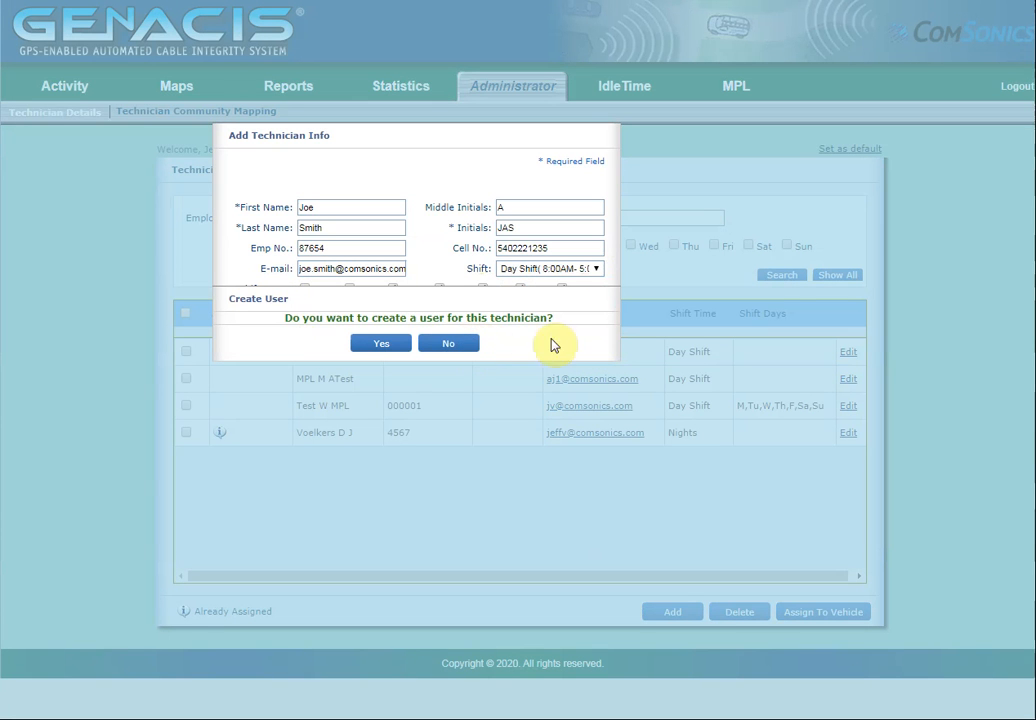
pyautogui.moveTo(588, 336)
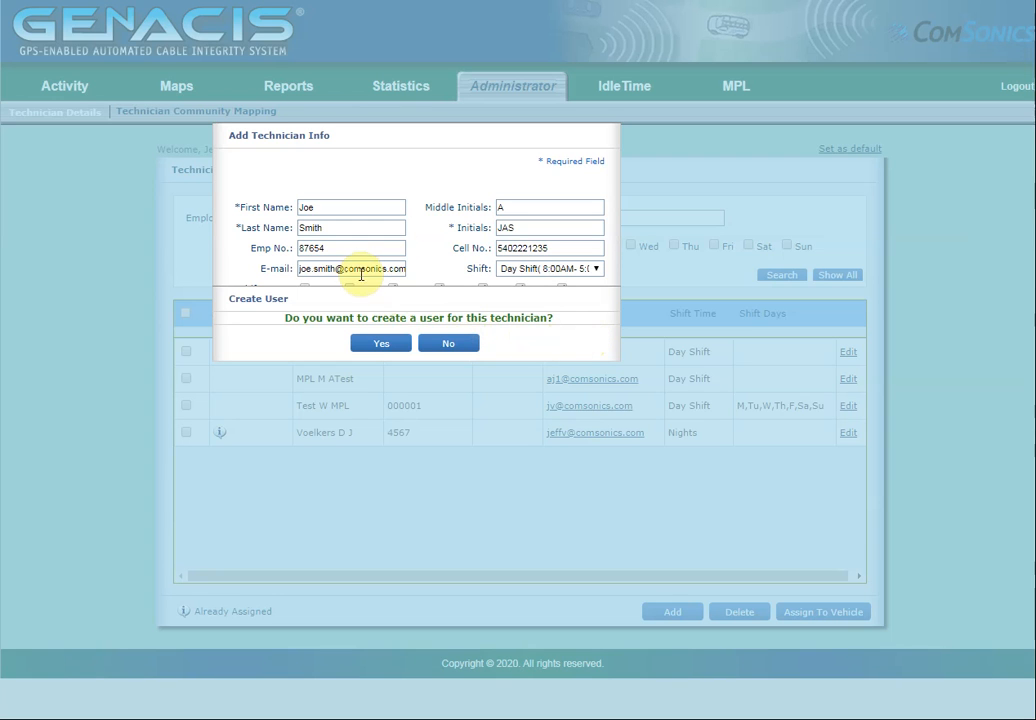
pyautogui.moveTo(530, 338)
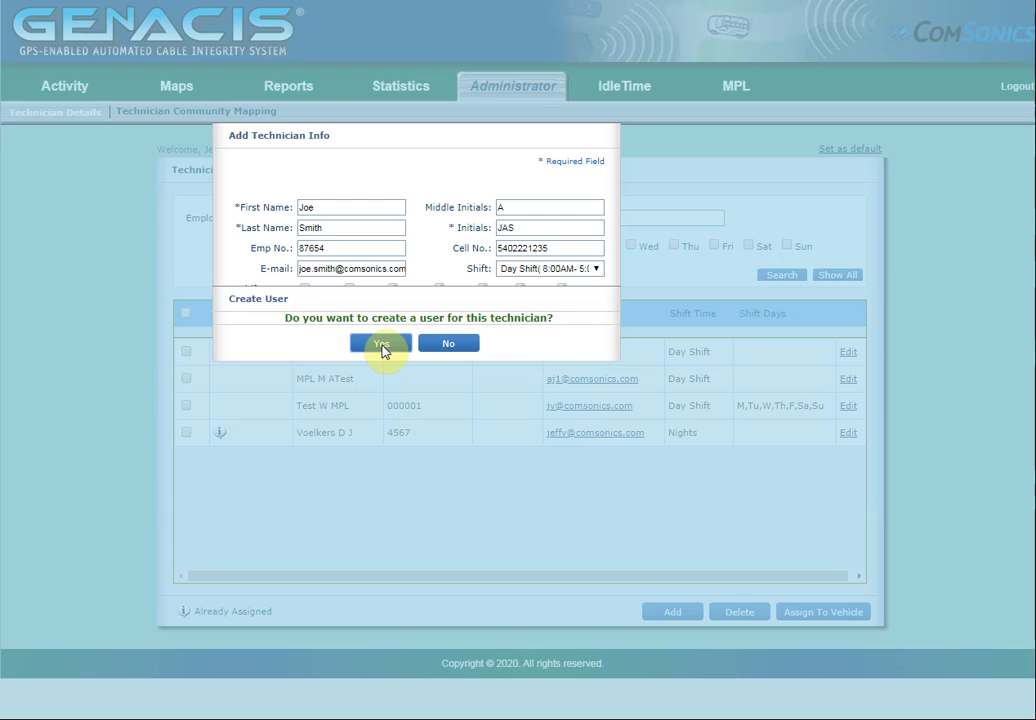
pyautogui.click(380, 344)
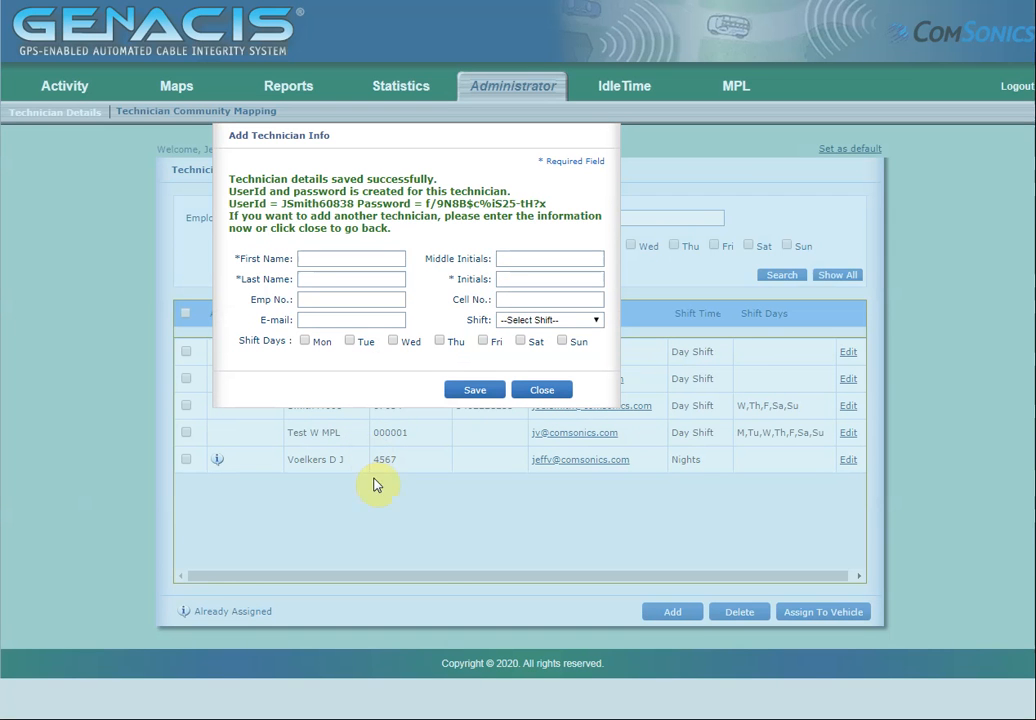
pyautogui.moveTo(428, 468)
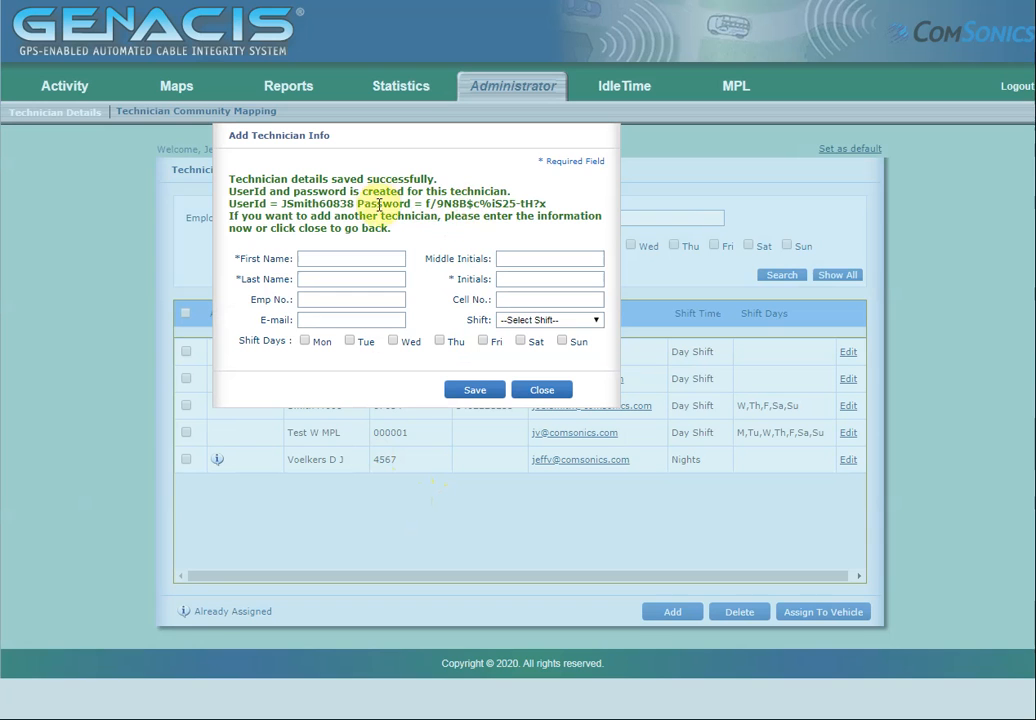
pyautogui.moveTo(468, 246)
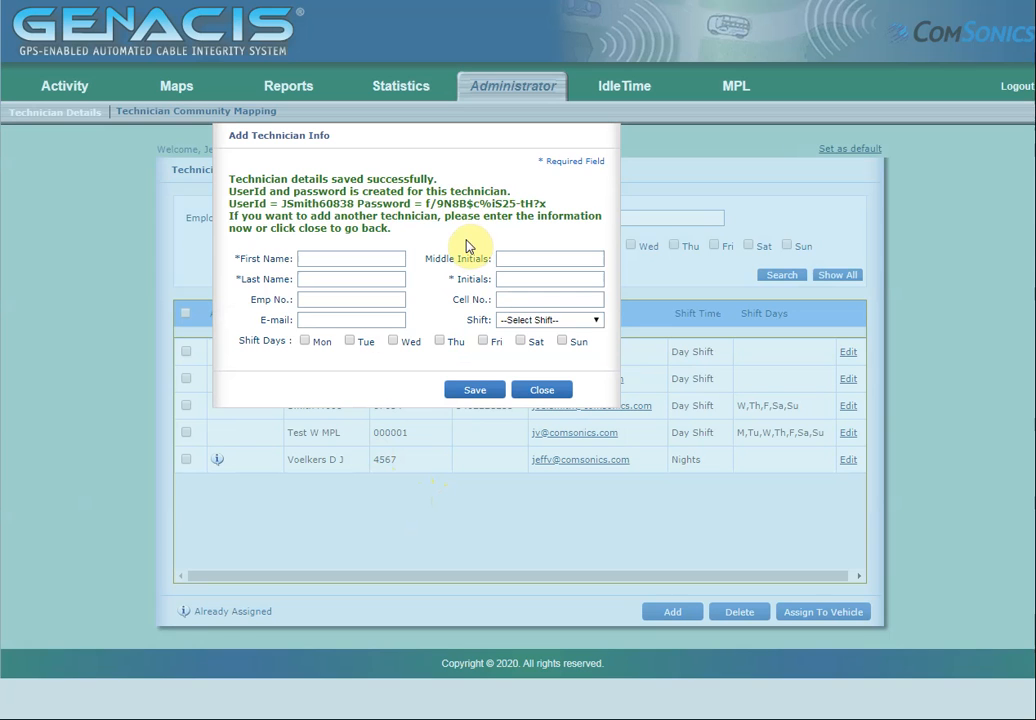
pyautogui.moveTo(430, 292)
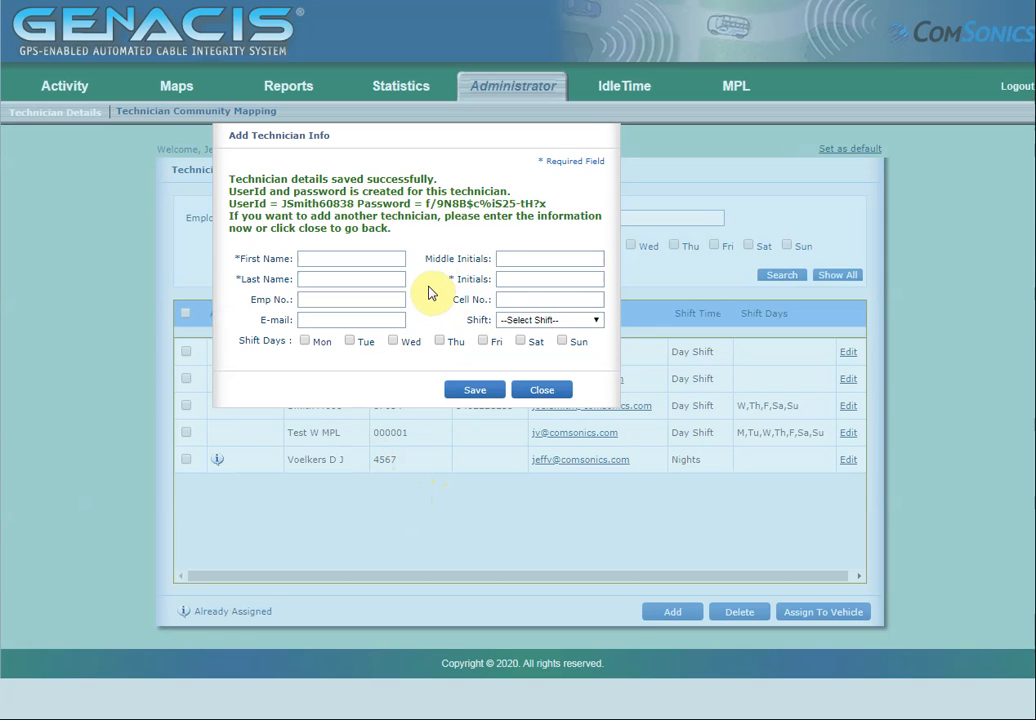
pyautogui.moveTo(428, 312)
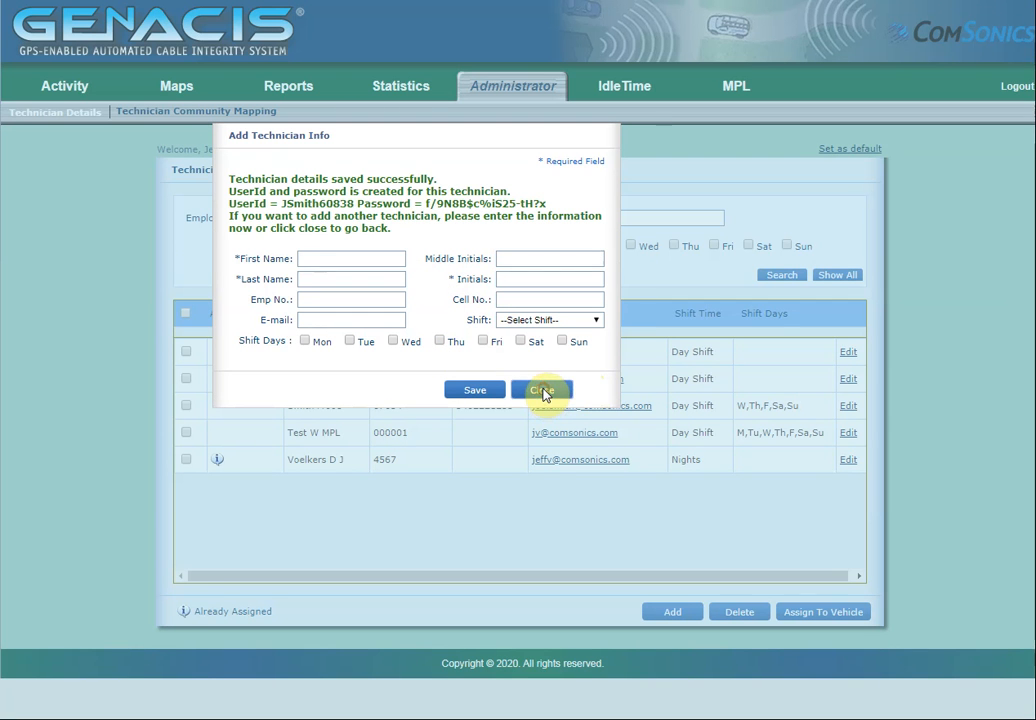
# - Dismiss the saved-technician confirmation and tick Smith A Joe in the list
pyautogui.click(540, 388)
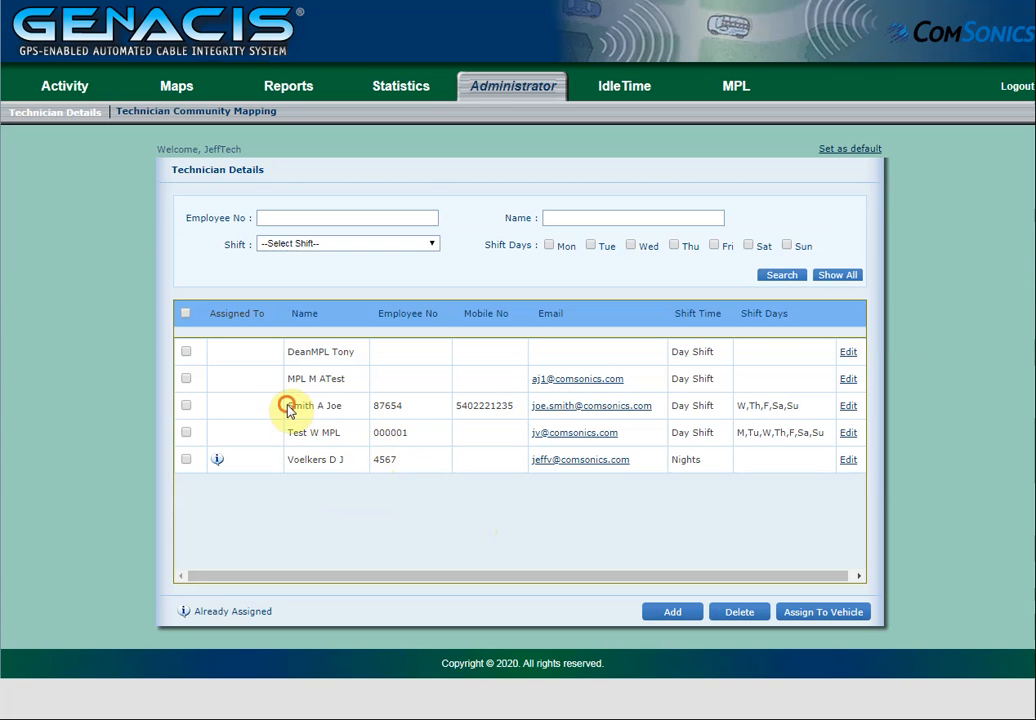
pyautogui.click(186, 404)
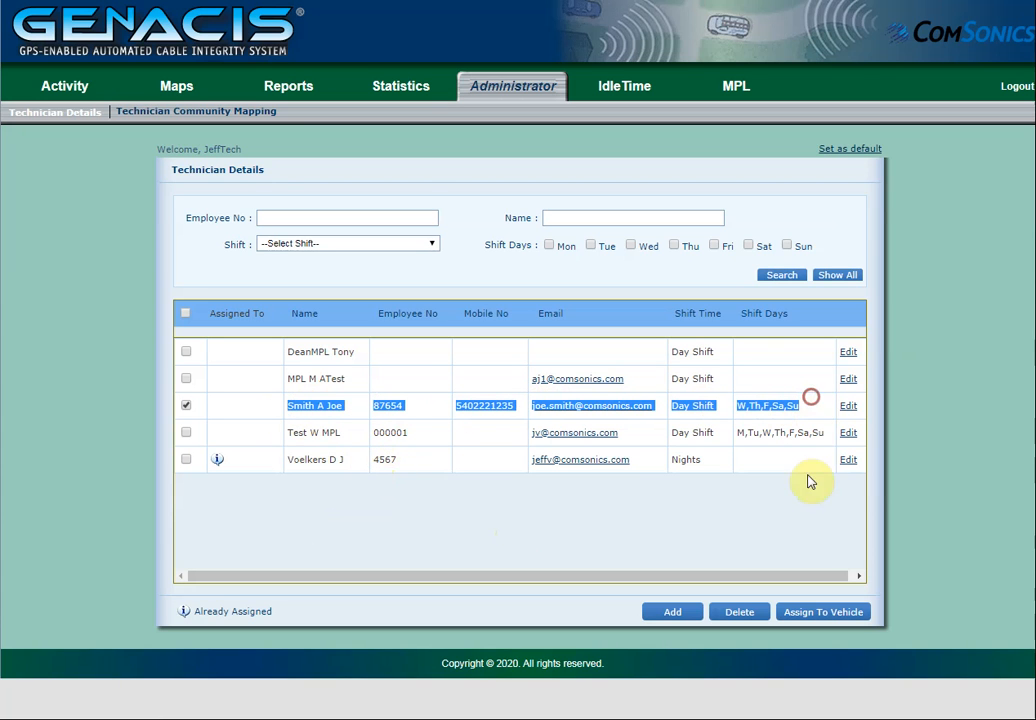
pyautogui.moveTo(772, 524)
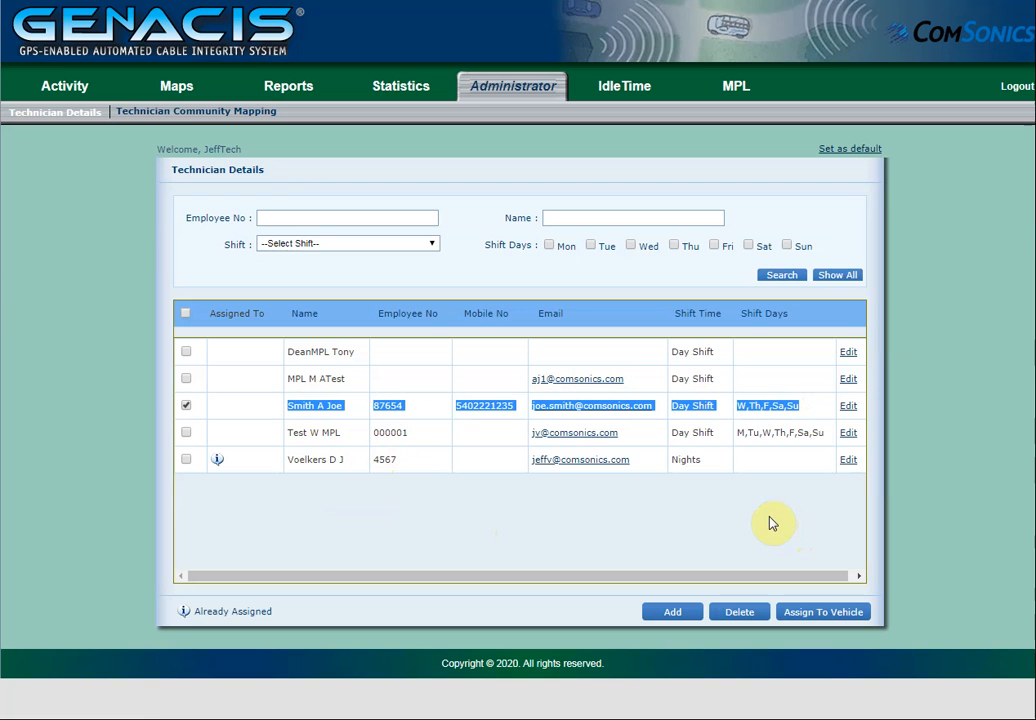
pyautogui.moveTo(848, 420)
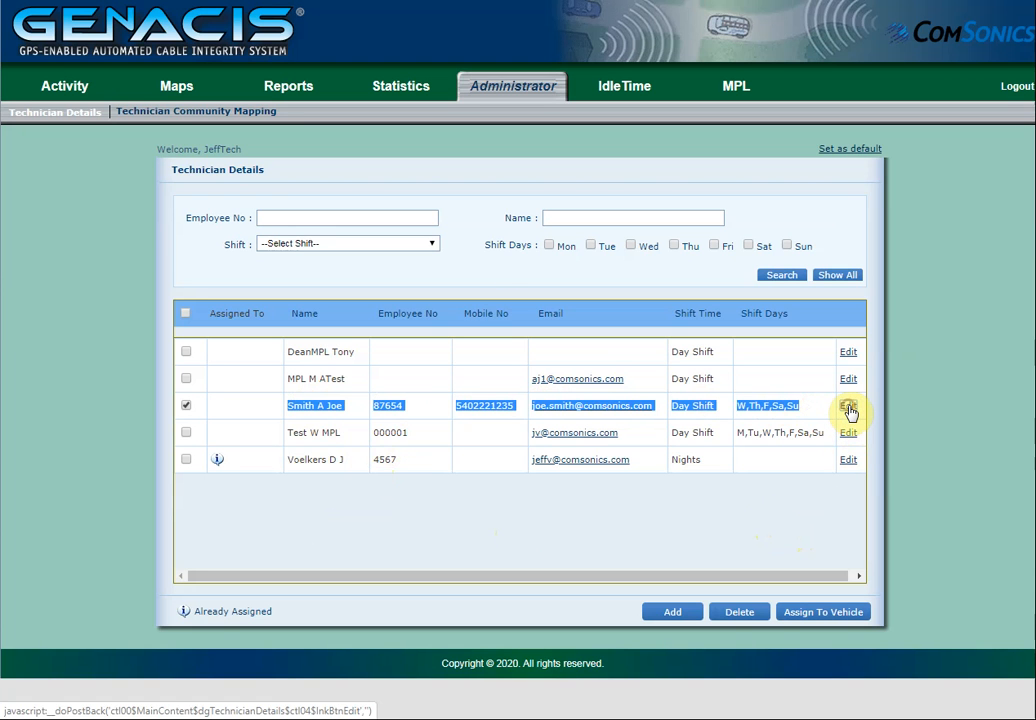
pyautogui.click(848, 404)
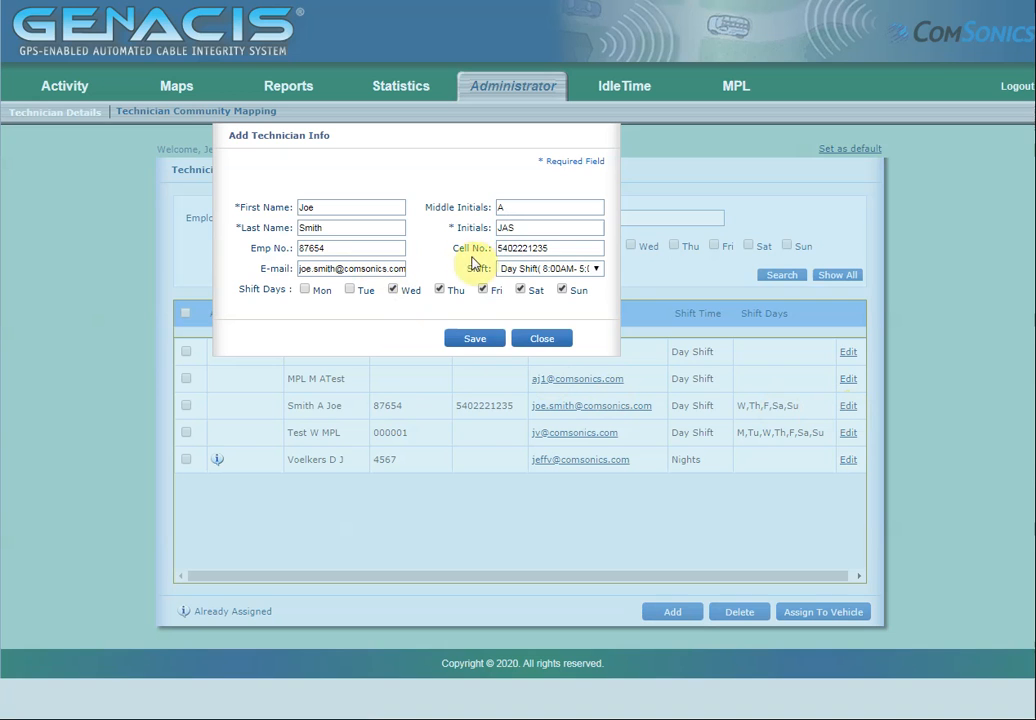
pyautogui.click(550, 248)
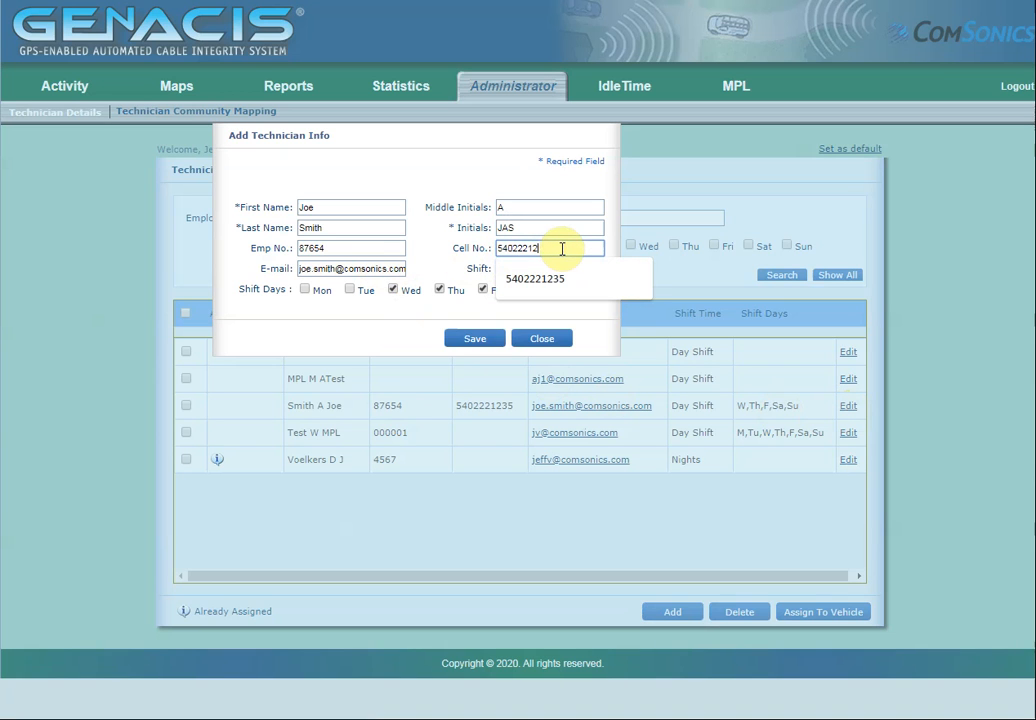
pyautogui.click(550, 268)
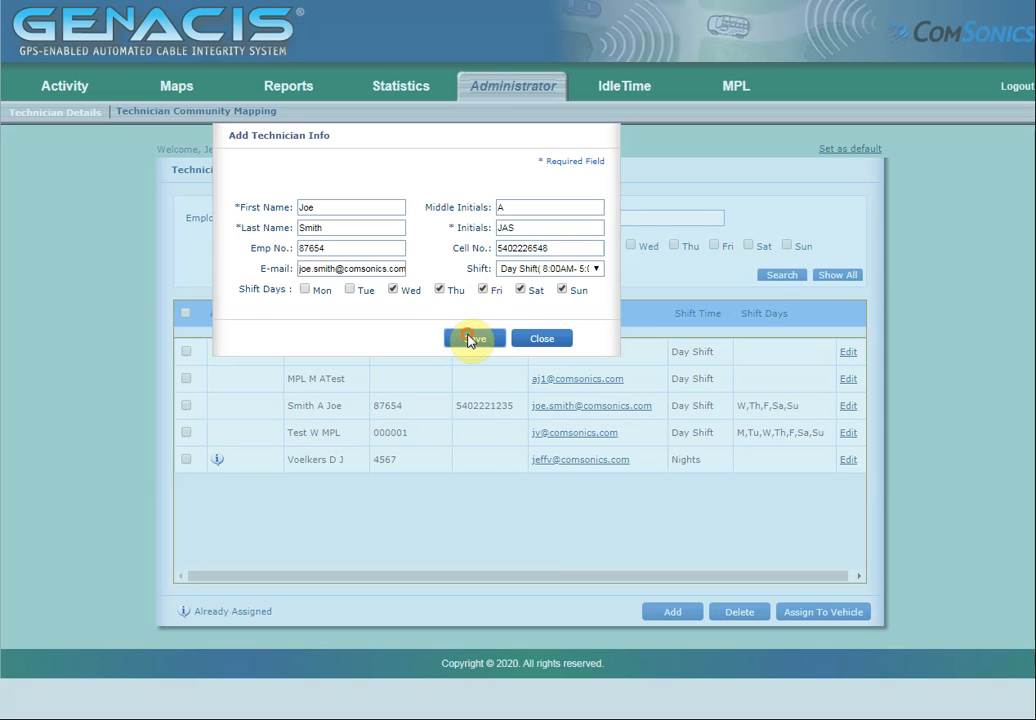
pyautogui.click(474, 338)
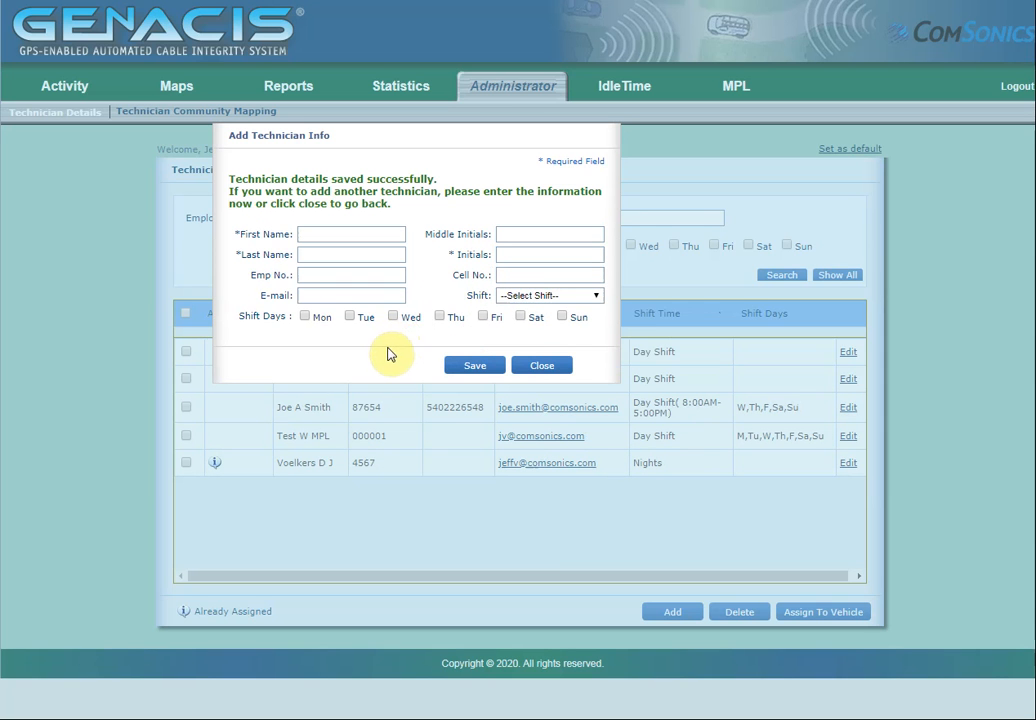
pyautogui.moveTo(542, 364)
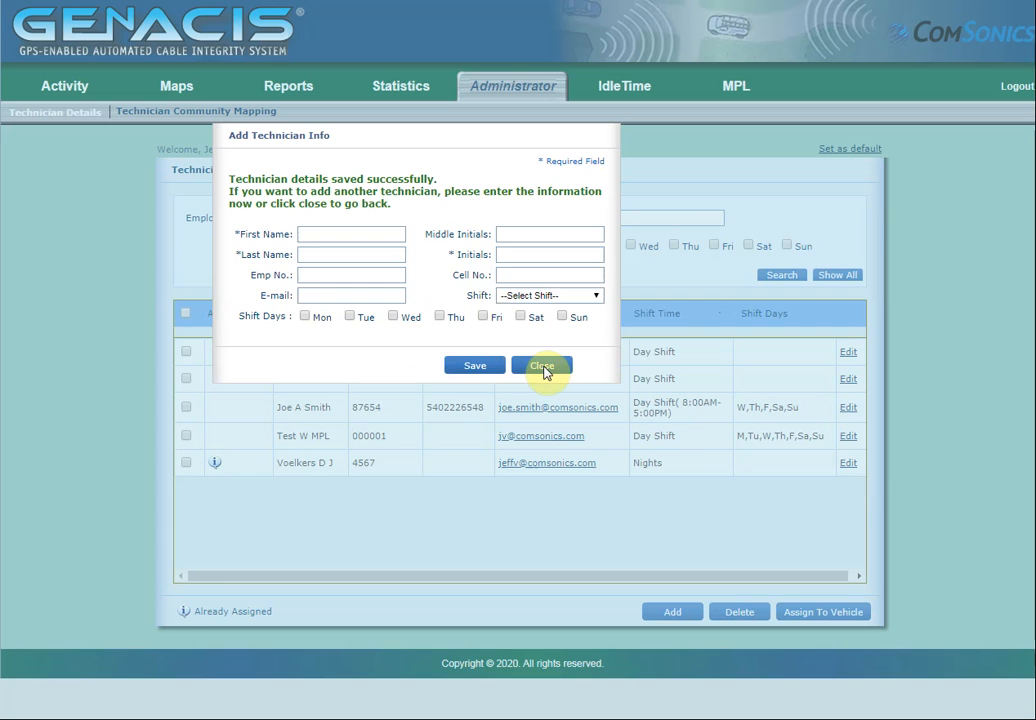
pyautogui.click(540, 364)
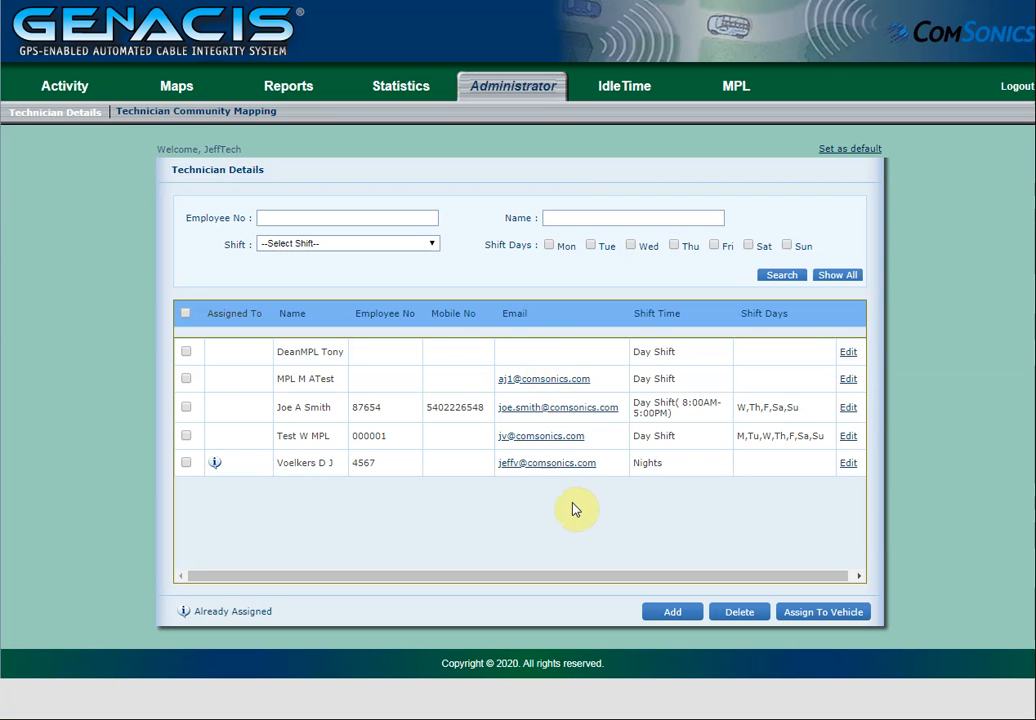
pyautogui.moveTo(420, 504)
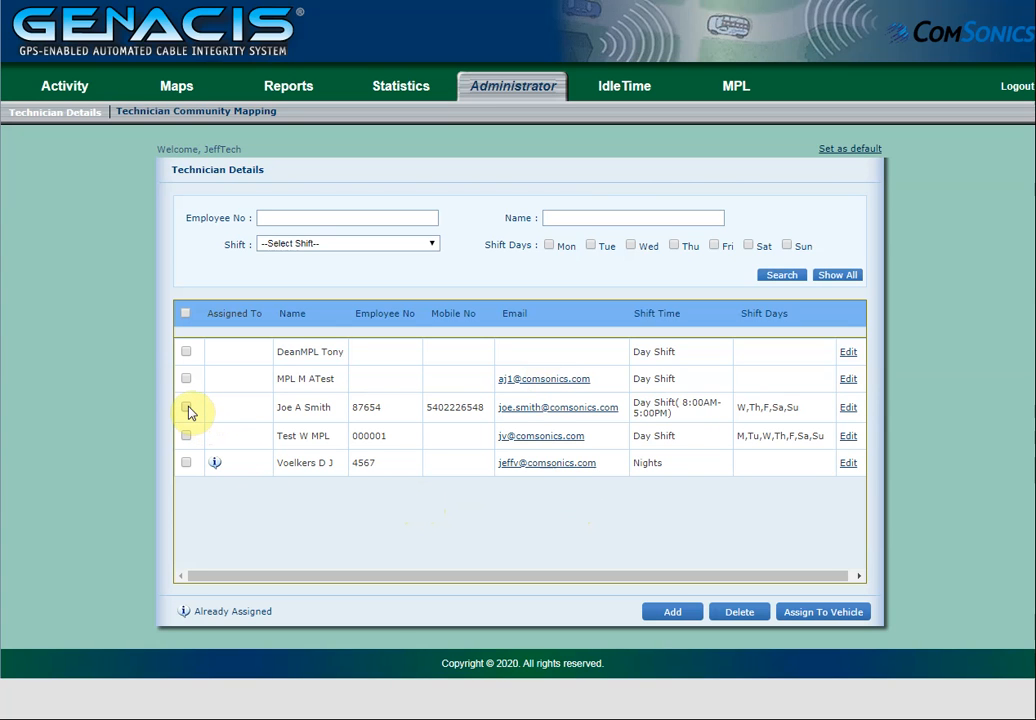
# - Tick Joe A Smith's record and request its permanent deletion
pyautogui.click(184, 408)
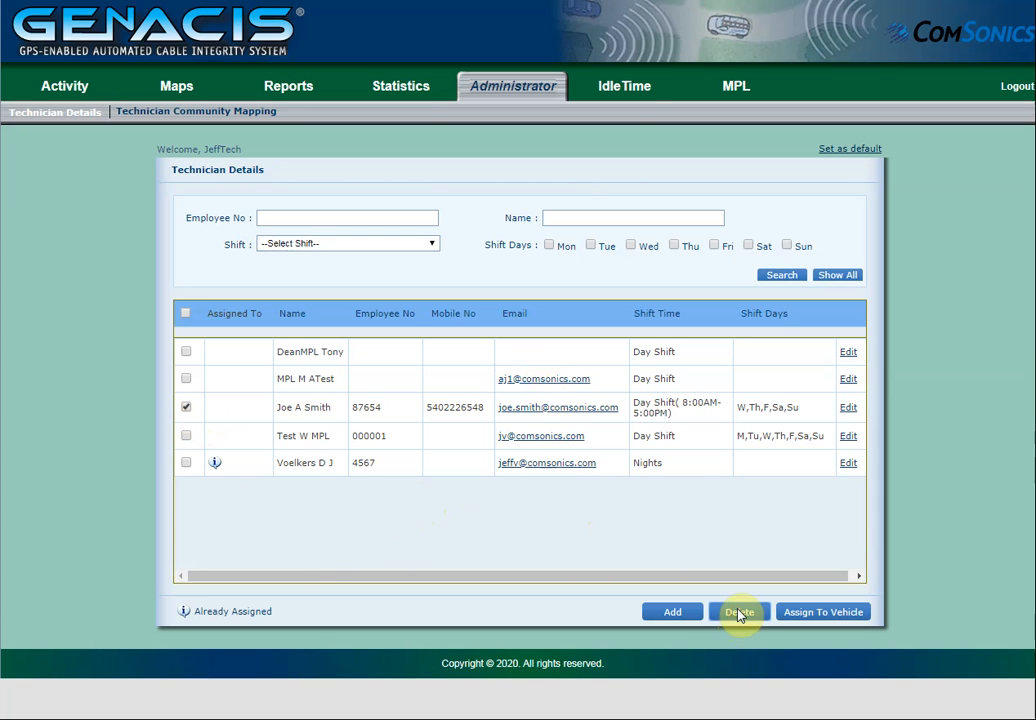
pyautogui.click(740, 612)
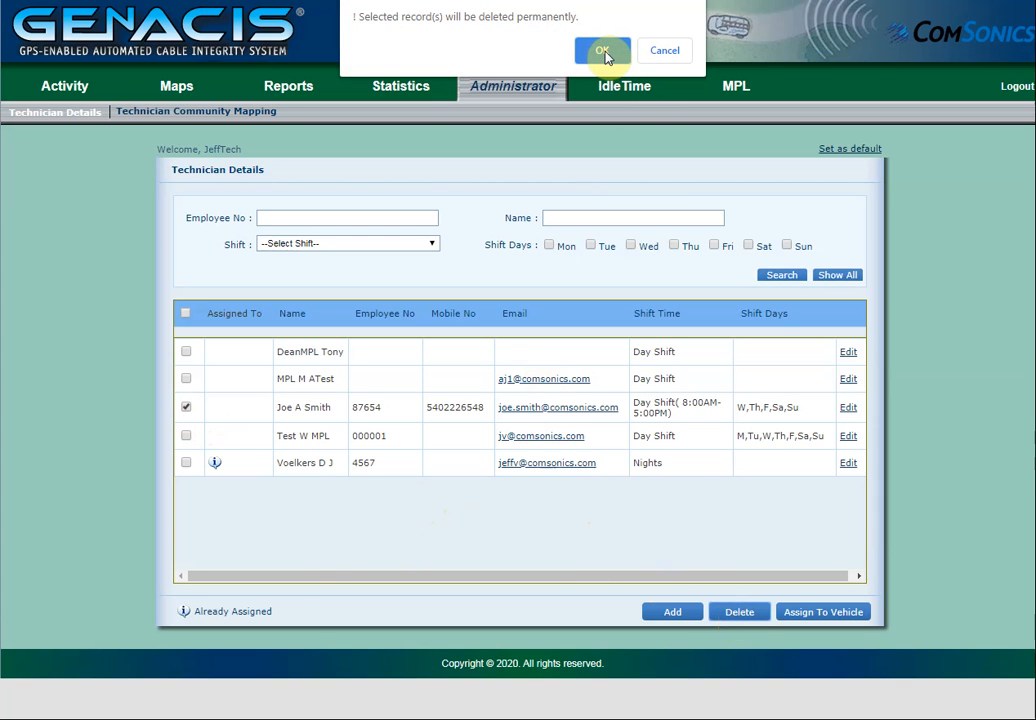